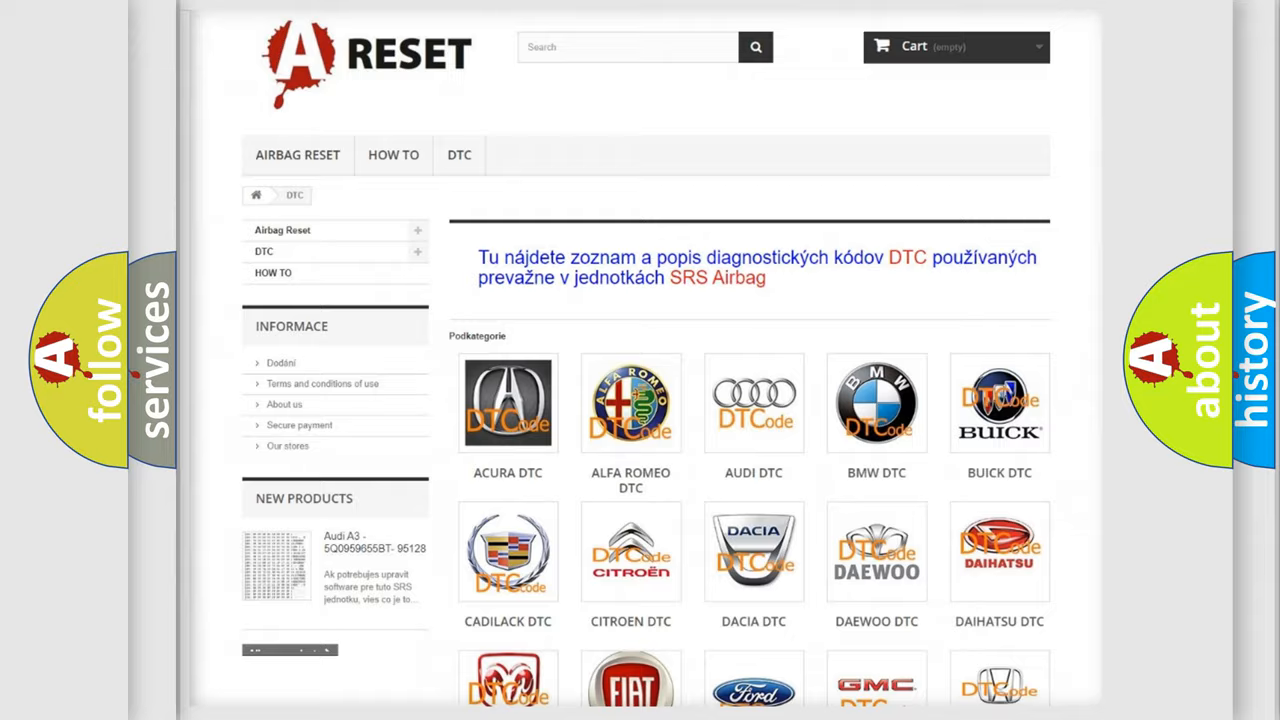
scroll("down", 3)
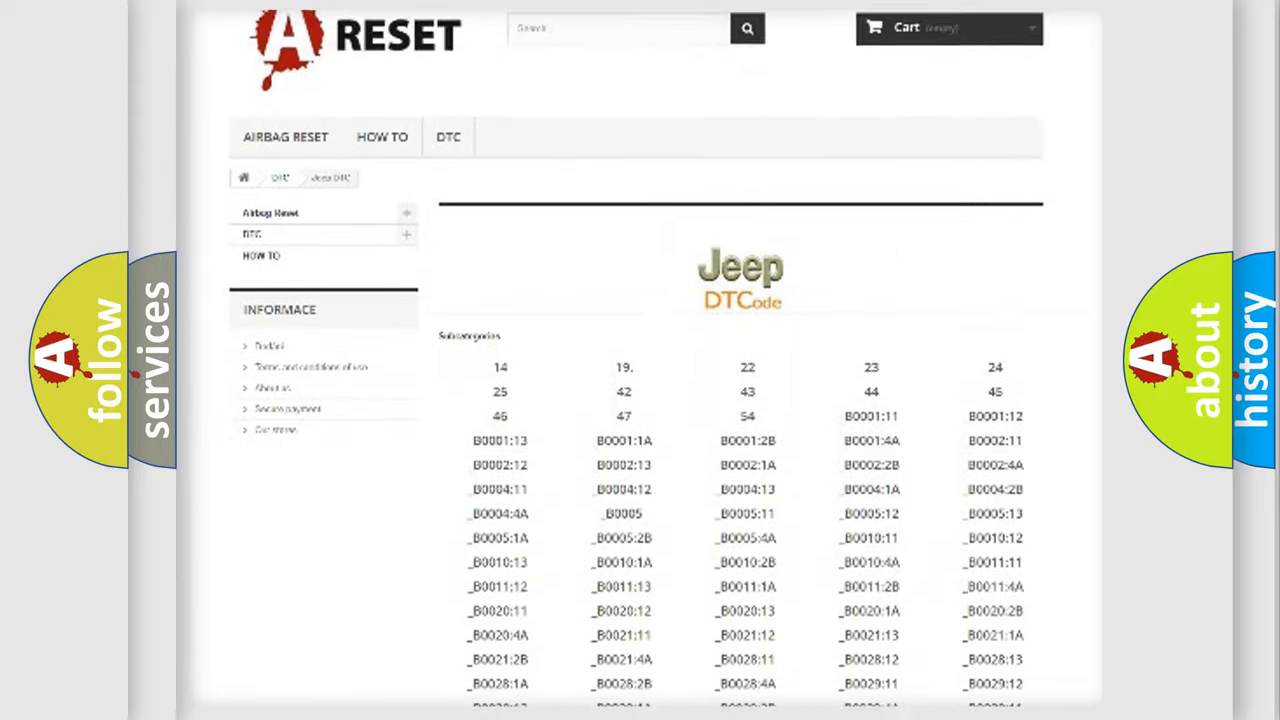
scroll("down", 3)
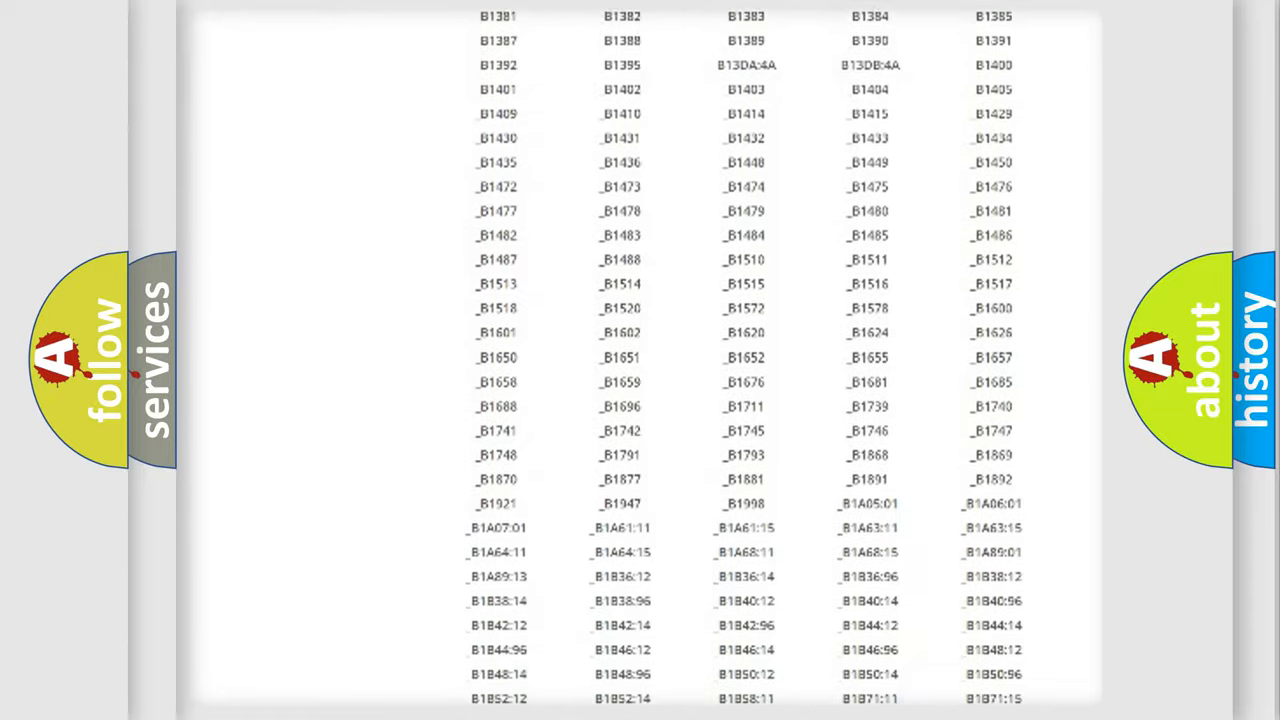